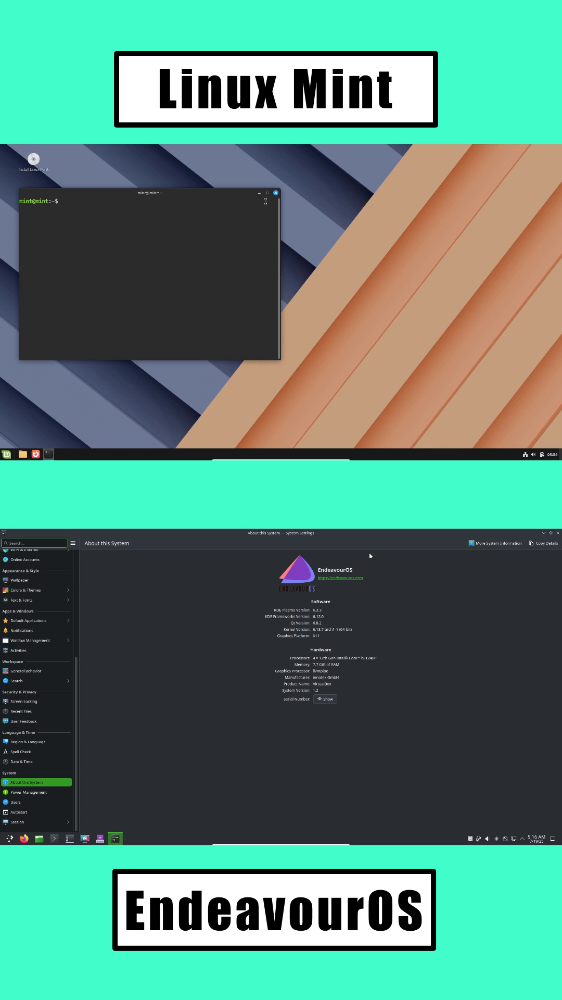
- Show neofetch system info in the Mint terminal and bring up EndeavourOS's application launcher
{"action": "right_click", "coordinate": [149, 274]}
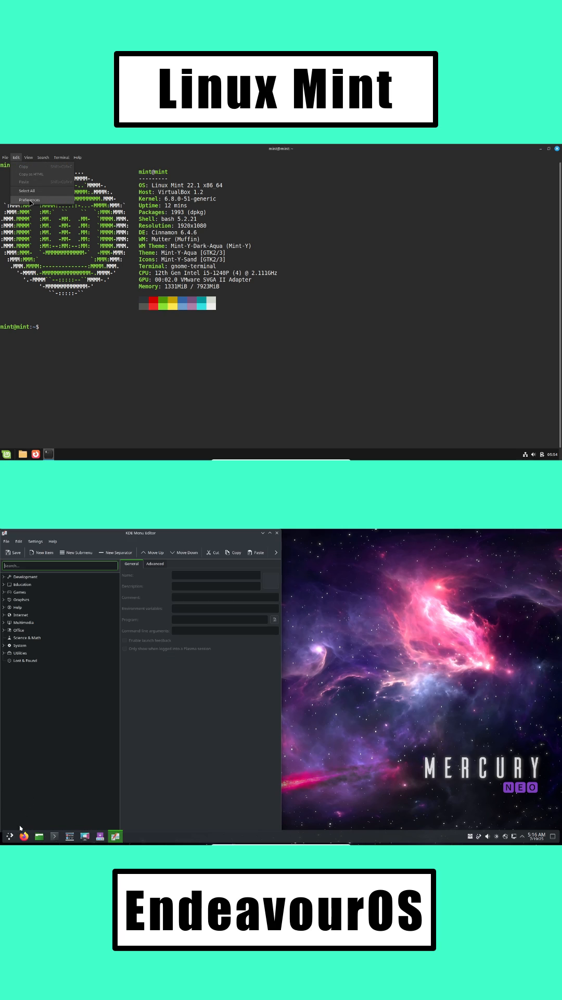
{"action": "left_click", "coordinate": [30, 199]}
{"action": "type", "text": "cat"}
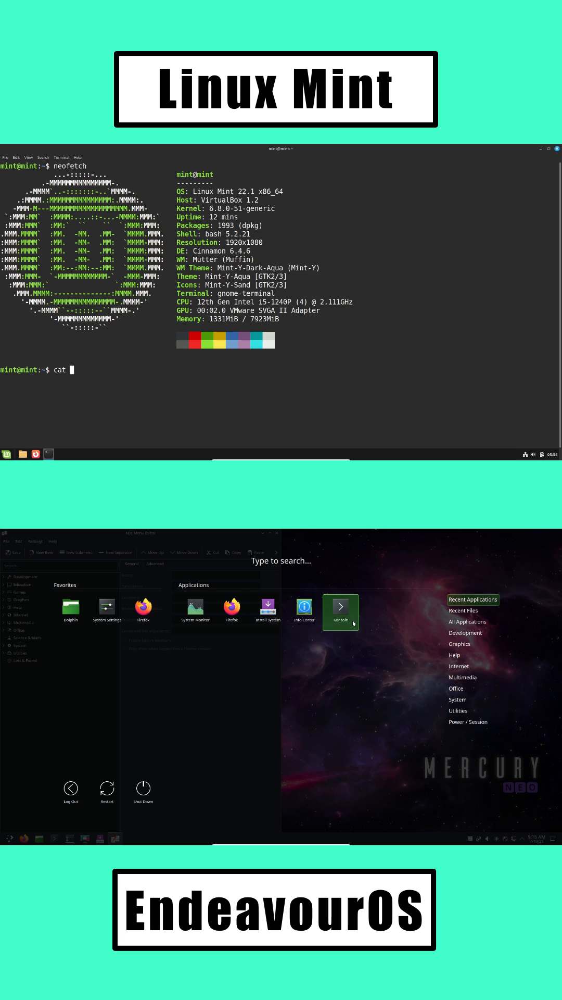
- Print /etc/iss and the inxi -Sv8 hardware report in Mint; launch EndeavourOS System Monitor from the panel
{"action": "type", "text": "/etc/iss"}
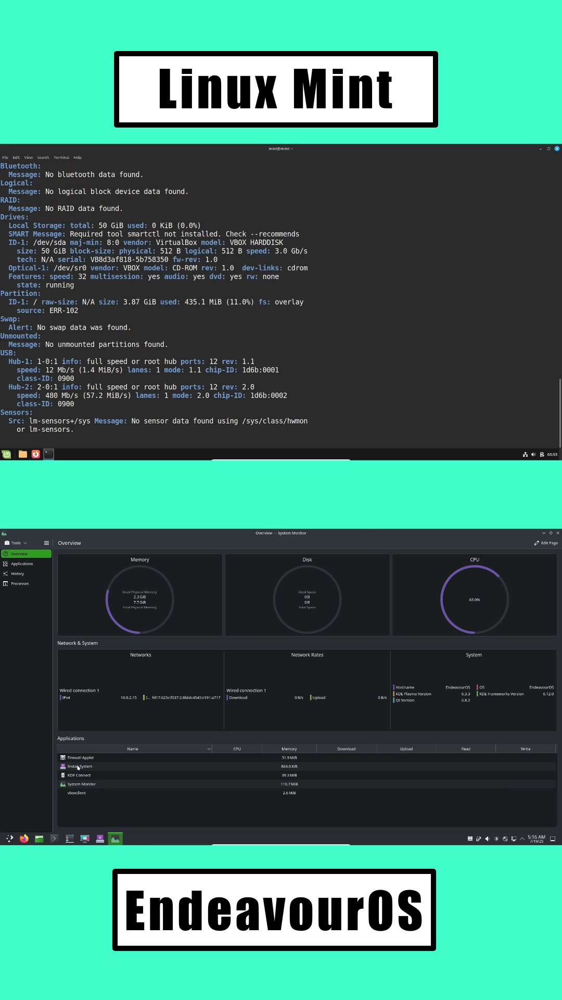
{"action": "right_click", "coordinate": [25, 828]}
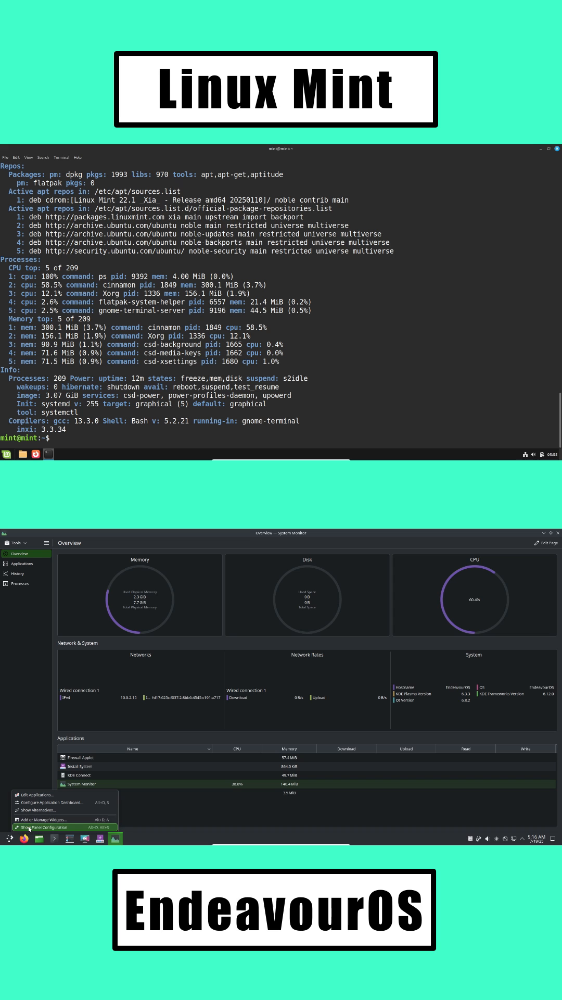
{"action": "left_click", "coordinate": [47, 827]}
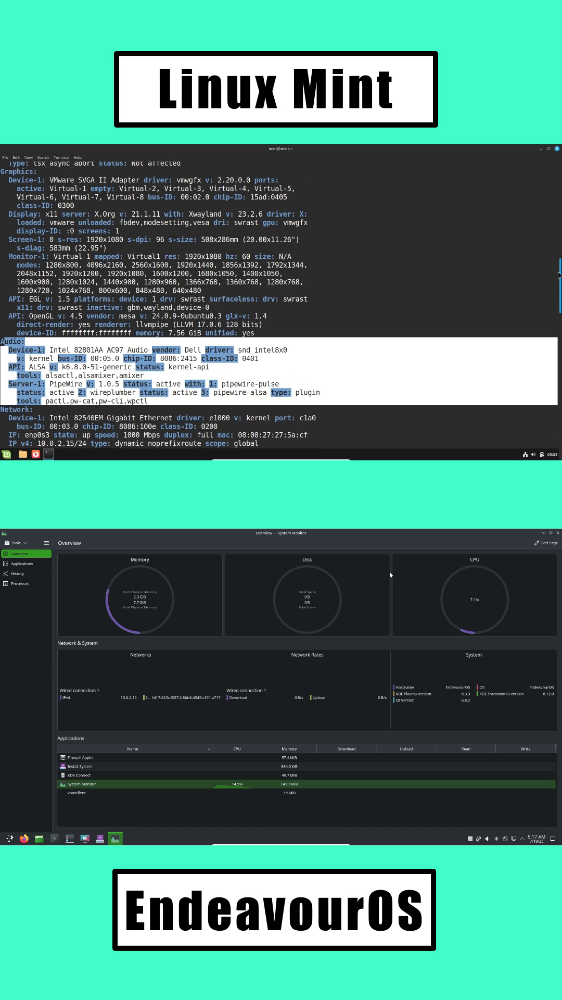
- View System Monitor's Overview and Applications pages, close it, and reopen the EndeavourOS launcher
{"action": "scroll", "scroll_direction": "down", "scroll_amount": 3}
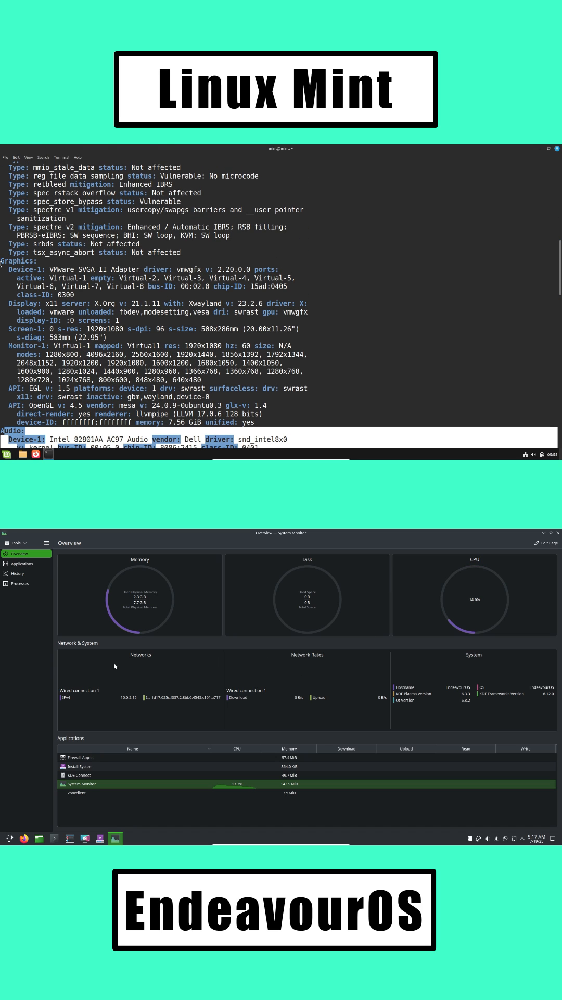
{"action": "left_click", "coordinate": [21, 564]}
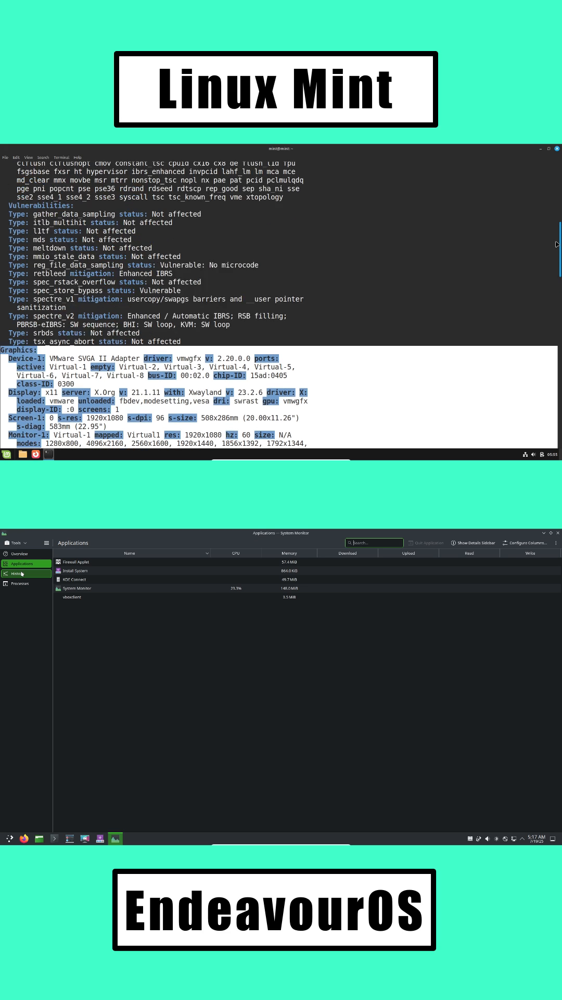
{"action": "left_click", "coordinate": [19, 583]}
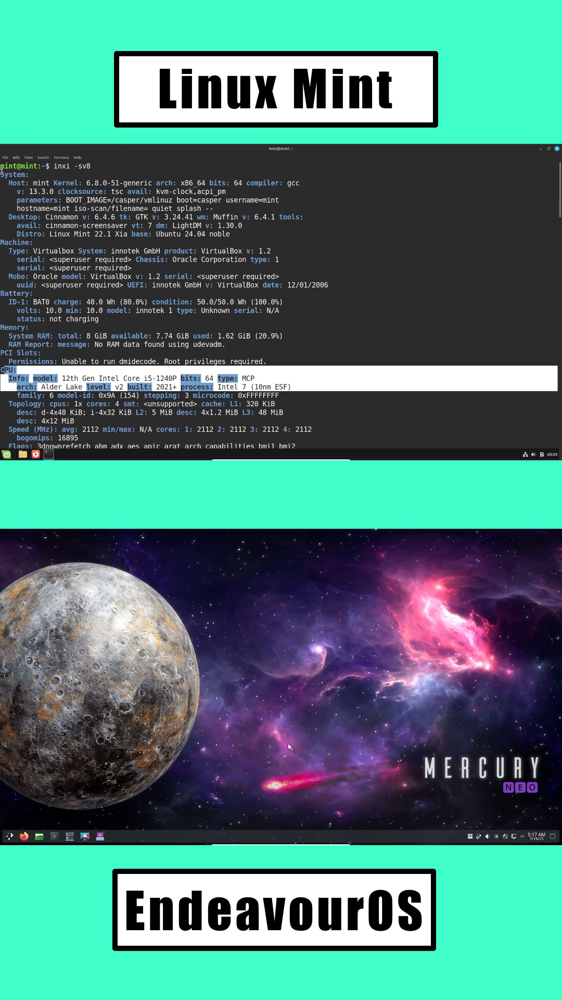
{"action": "left_click", "coordinate": [9, 837]}
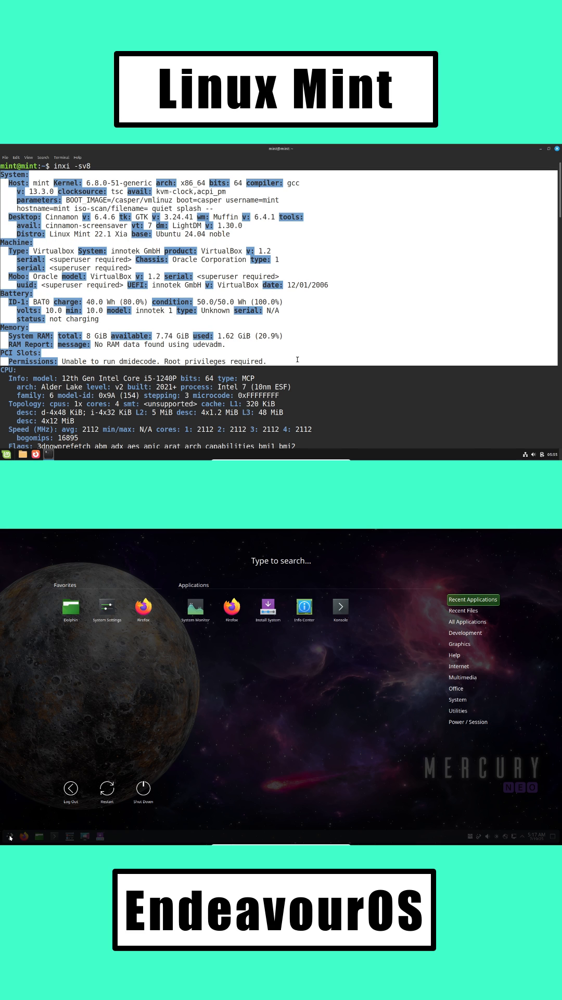
- Launch Konsole on EndeavourOS to show neofetch info while Mint gets the purple-orange wave wallpaper
{"action": "left_click", "coordinate": [457, 700]}
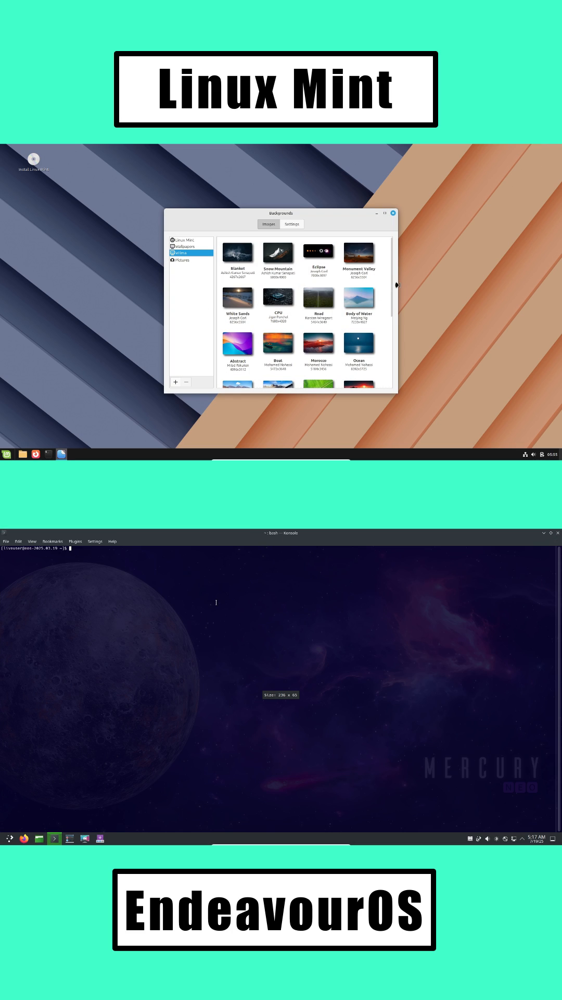
{"action": "scroll", "scroll_direction": "down", "scroll_amount": 3}
{"action": "type", "text": "neofetch"}
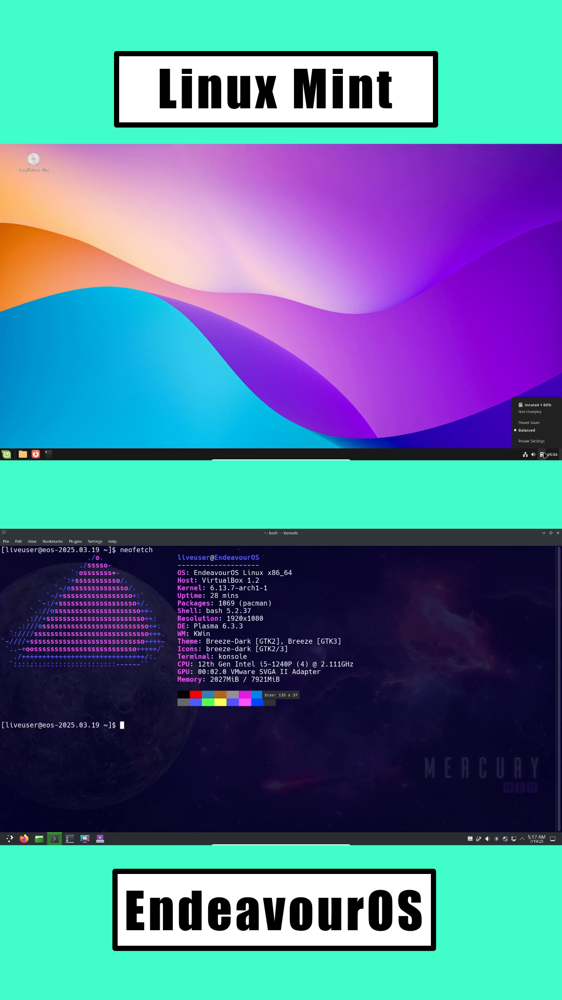
- Run inxi -Sv8 in Konsole for EndeavourOS's detailed report and reopen the Mint application menu
{"action": "type", "text": "in"}
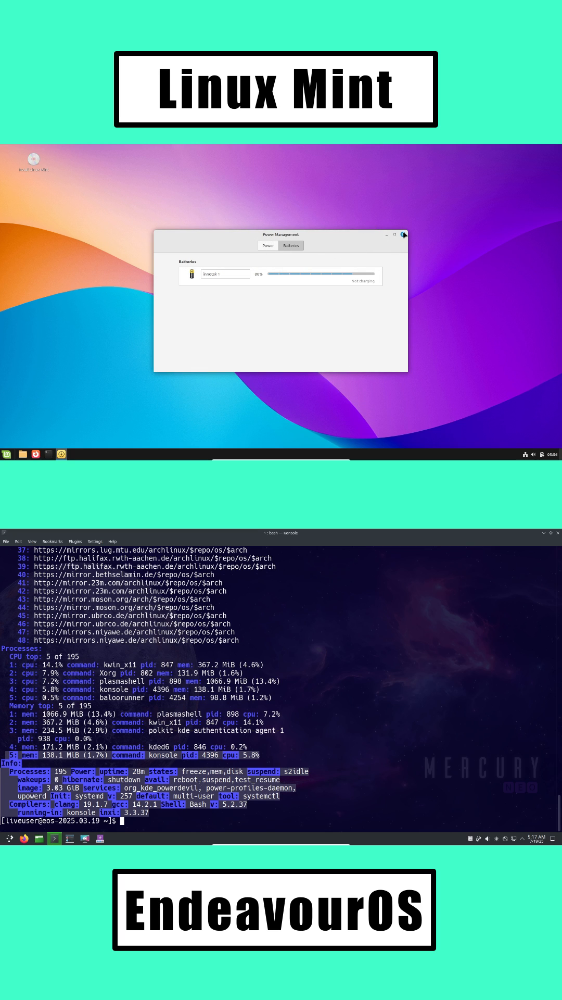
{"action": "left_click", "coordinate": [7, 455]}
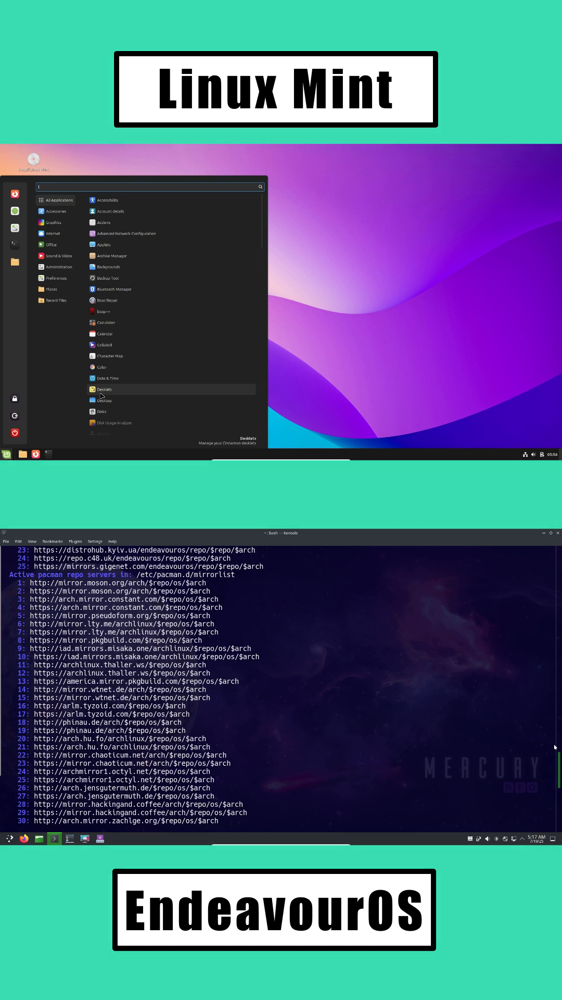